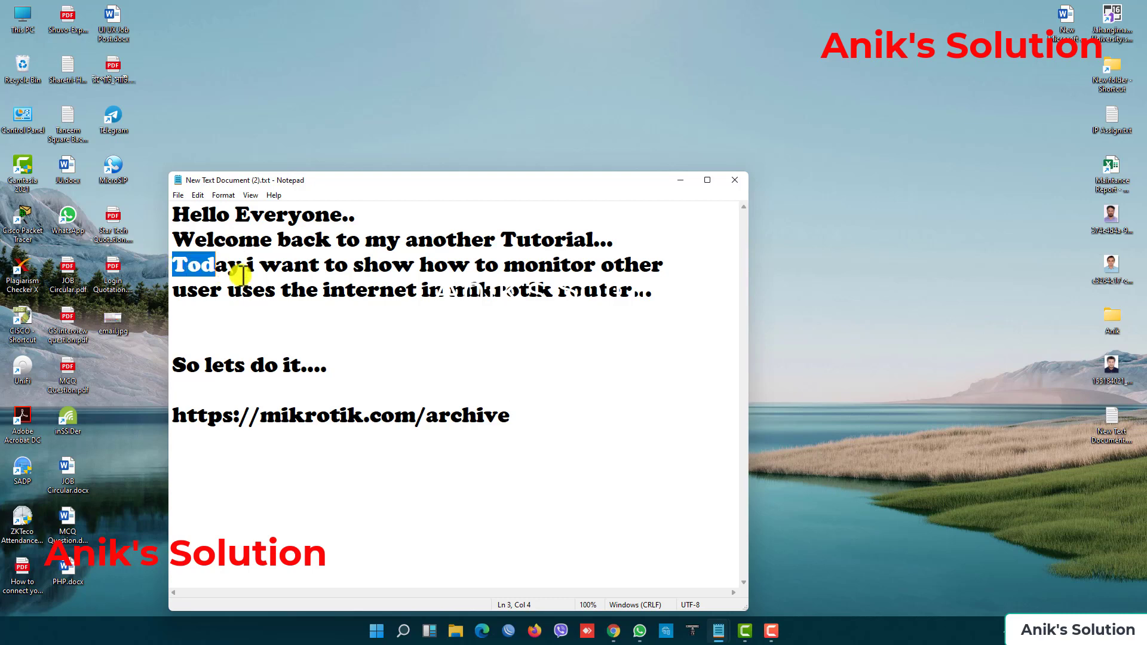
- Highlight the third line, from 'Today' to 'other', announcing the monitoring tutorial
left_click_drag(212, 265, 652, 274)
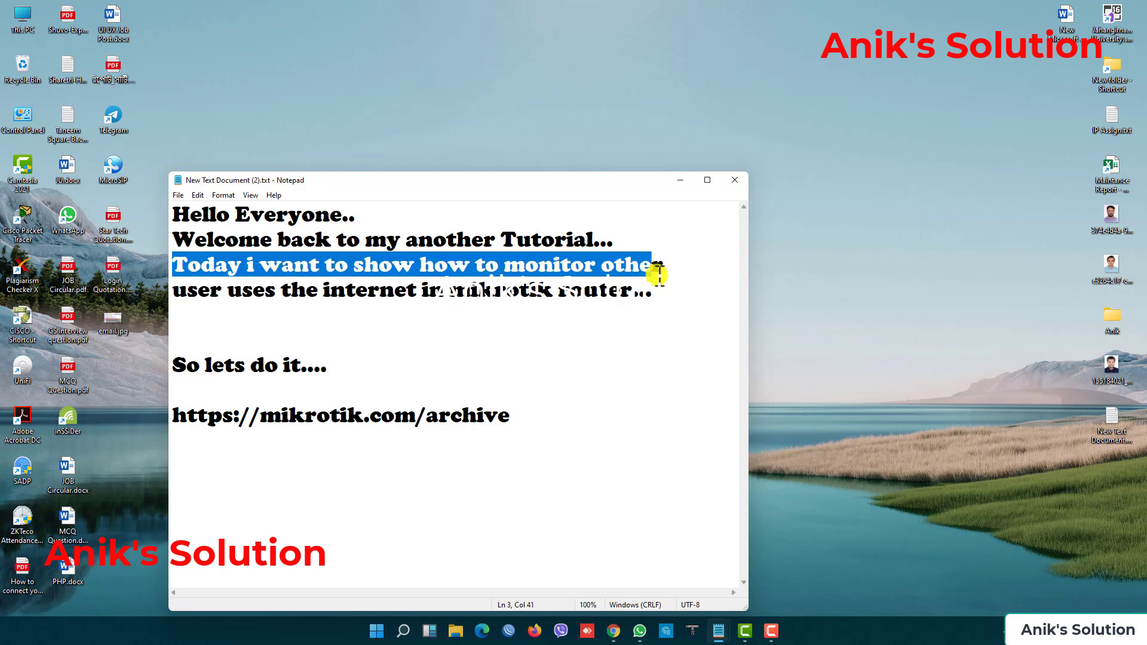